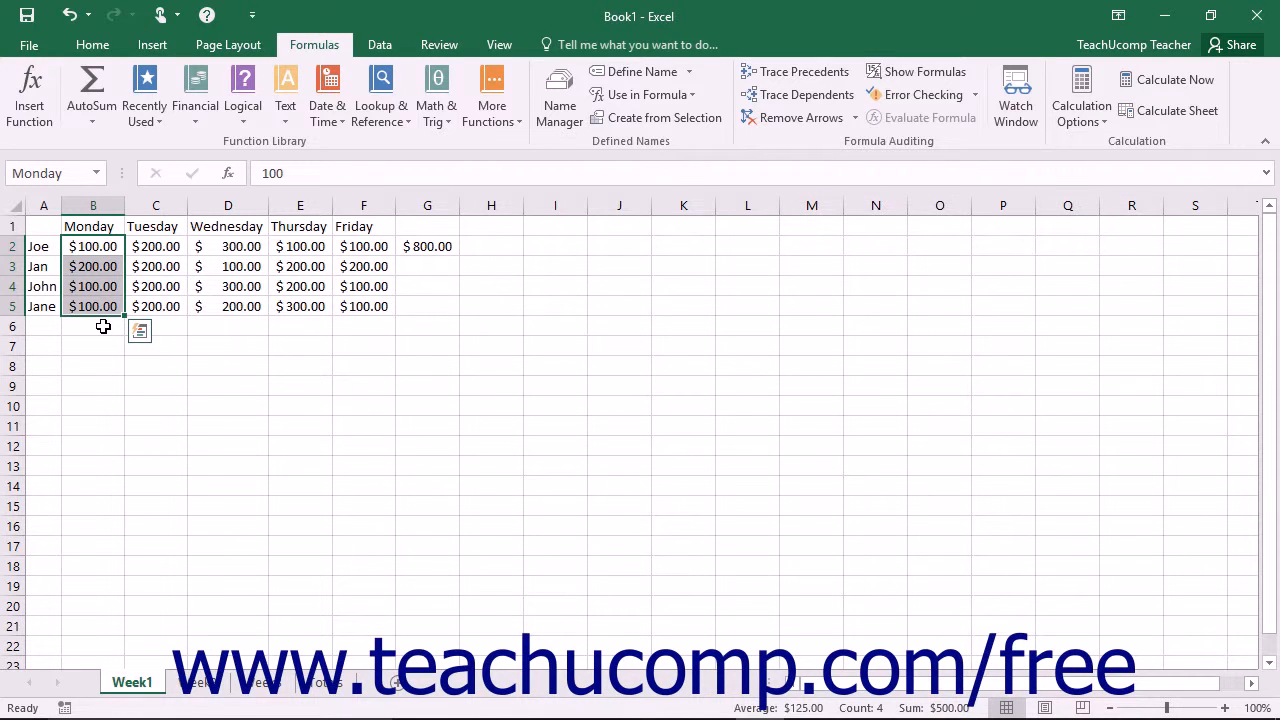
Enter =SUM(Monday) in B6 using the Monday named range, giving 500
left_click(92, 326)
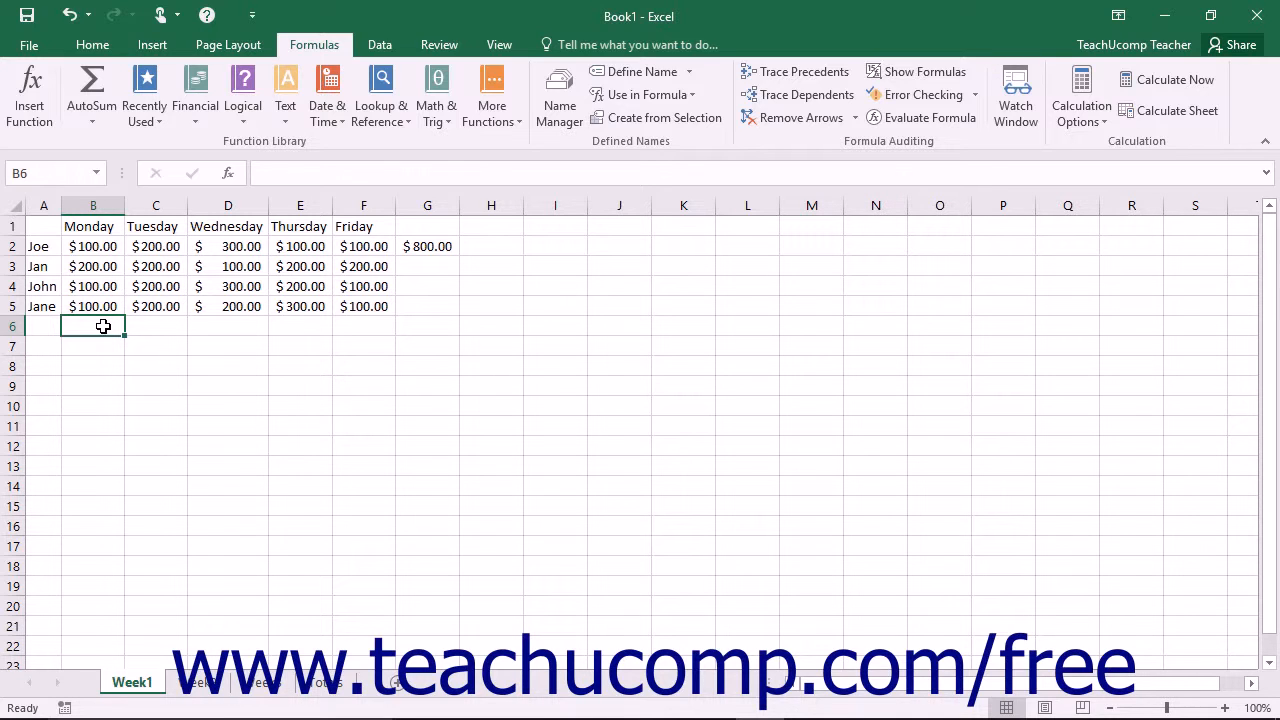
type("=S")
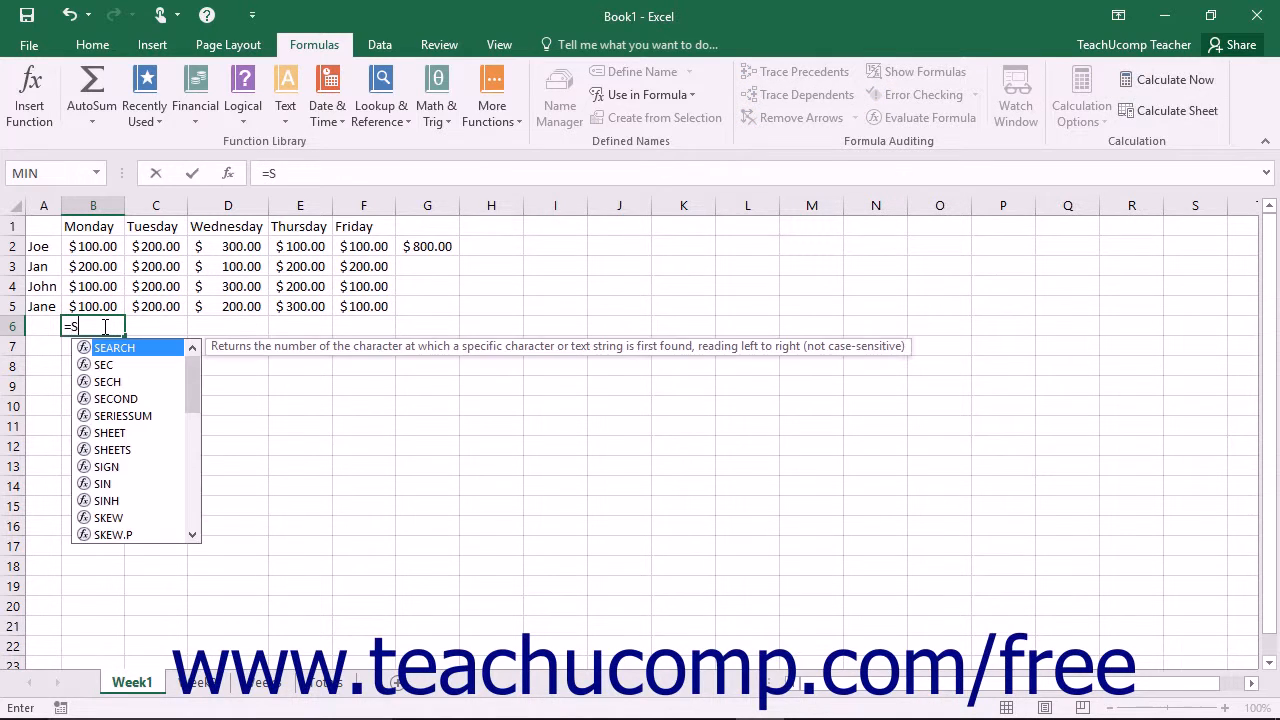
type("UM(")
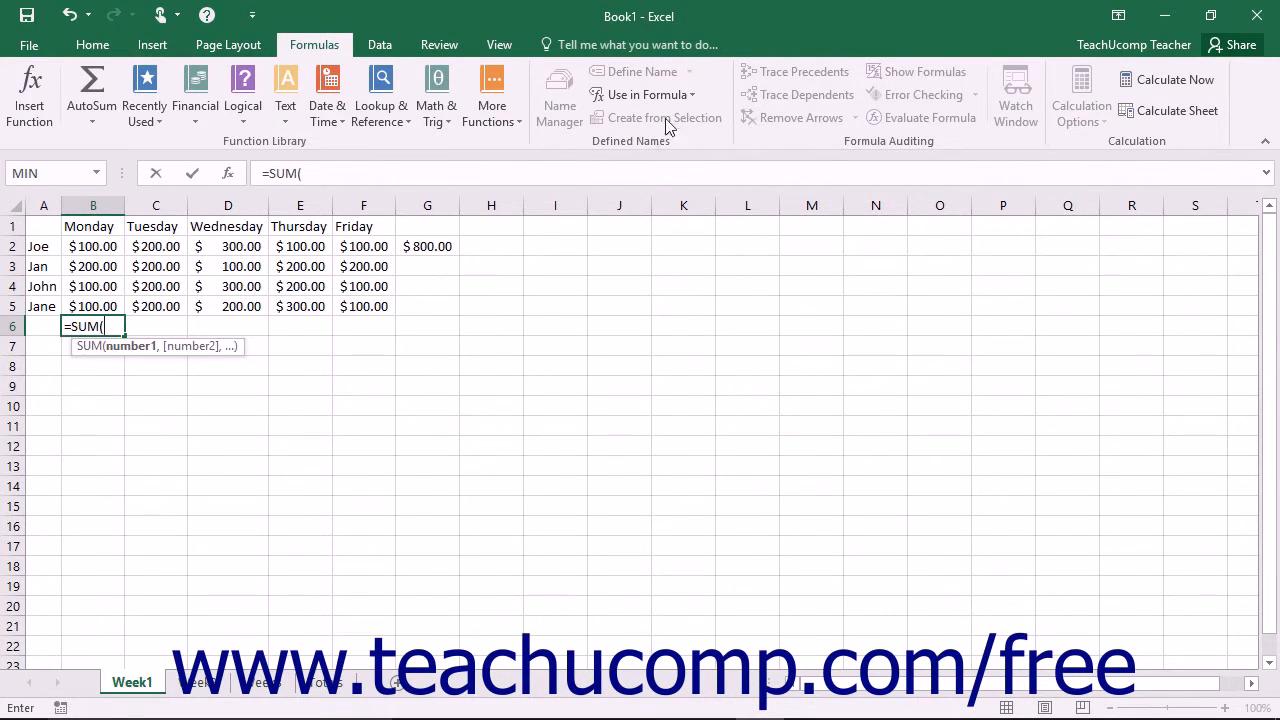
mouse_move(644, 94)
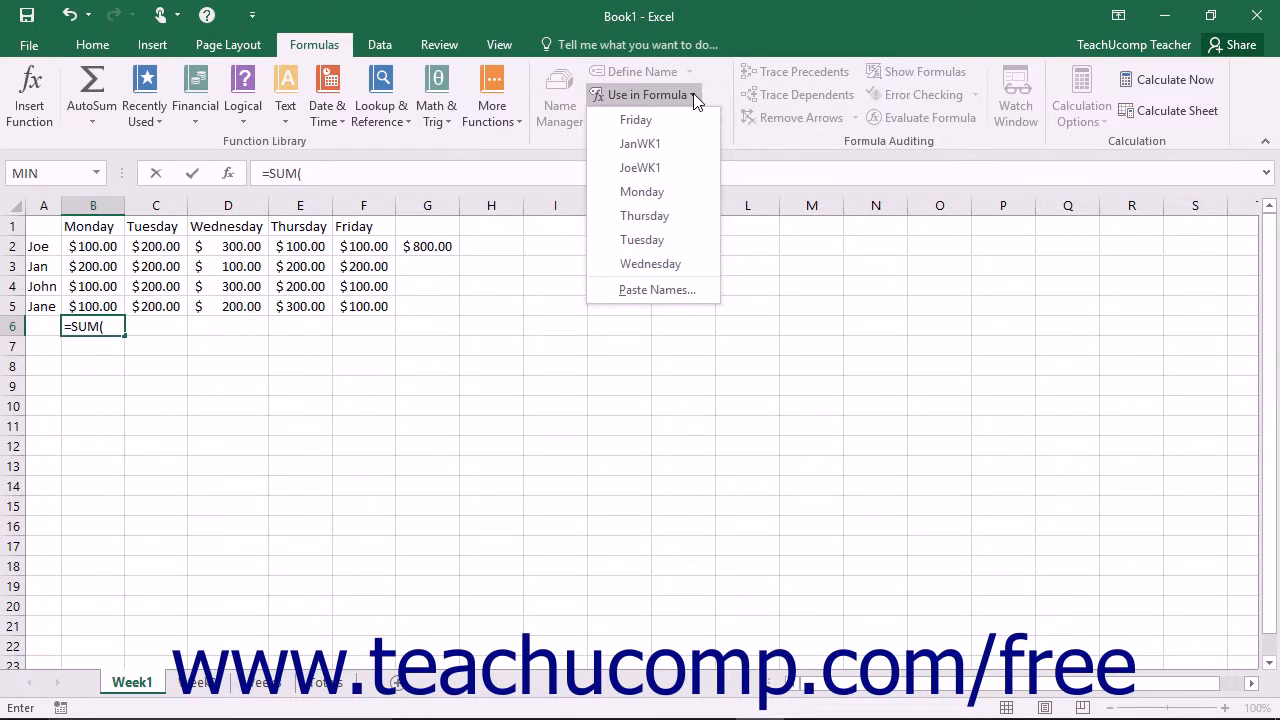
mouse_move(640, 192)
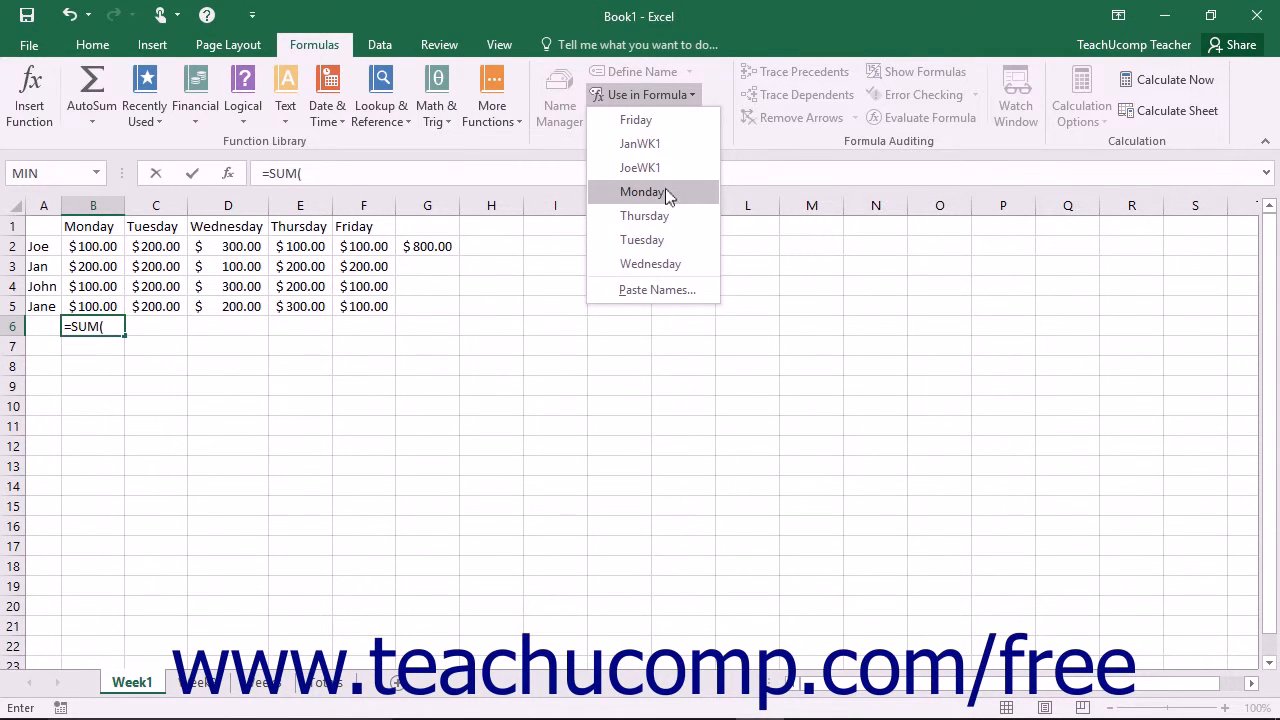
left_click(642, 192)
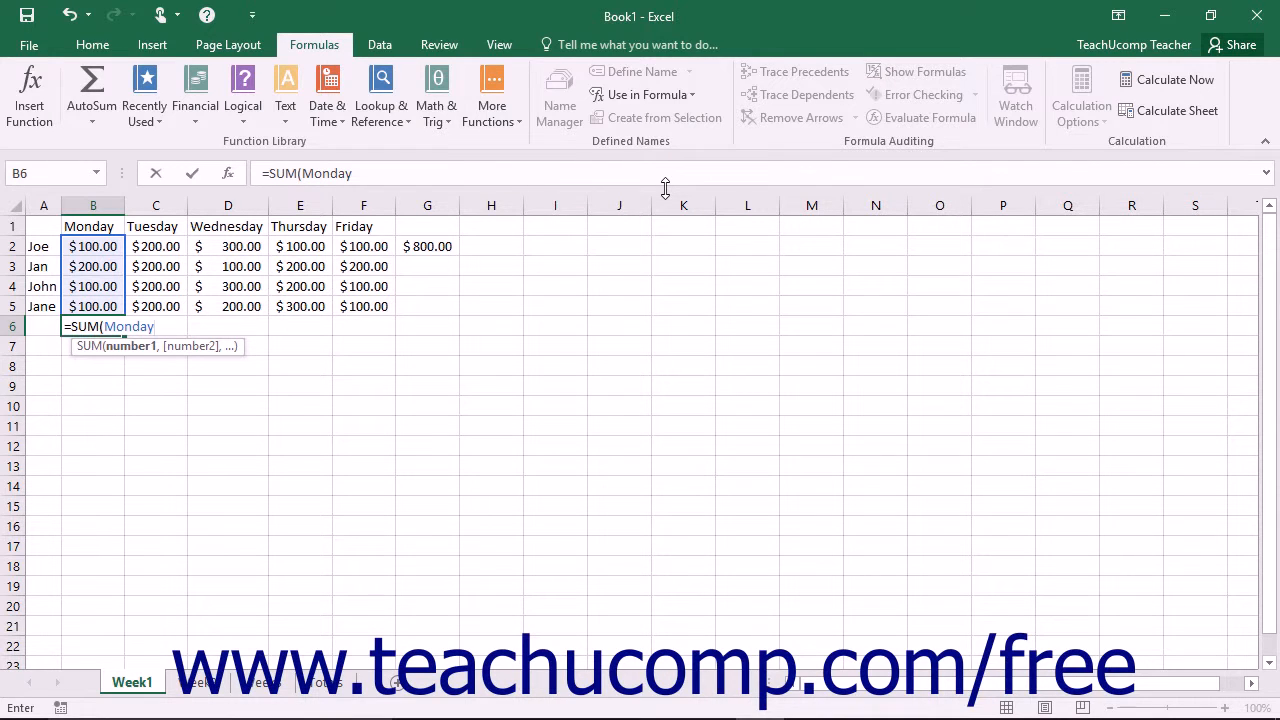
key("Return")
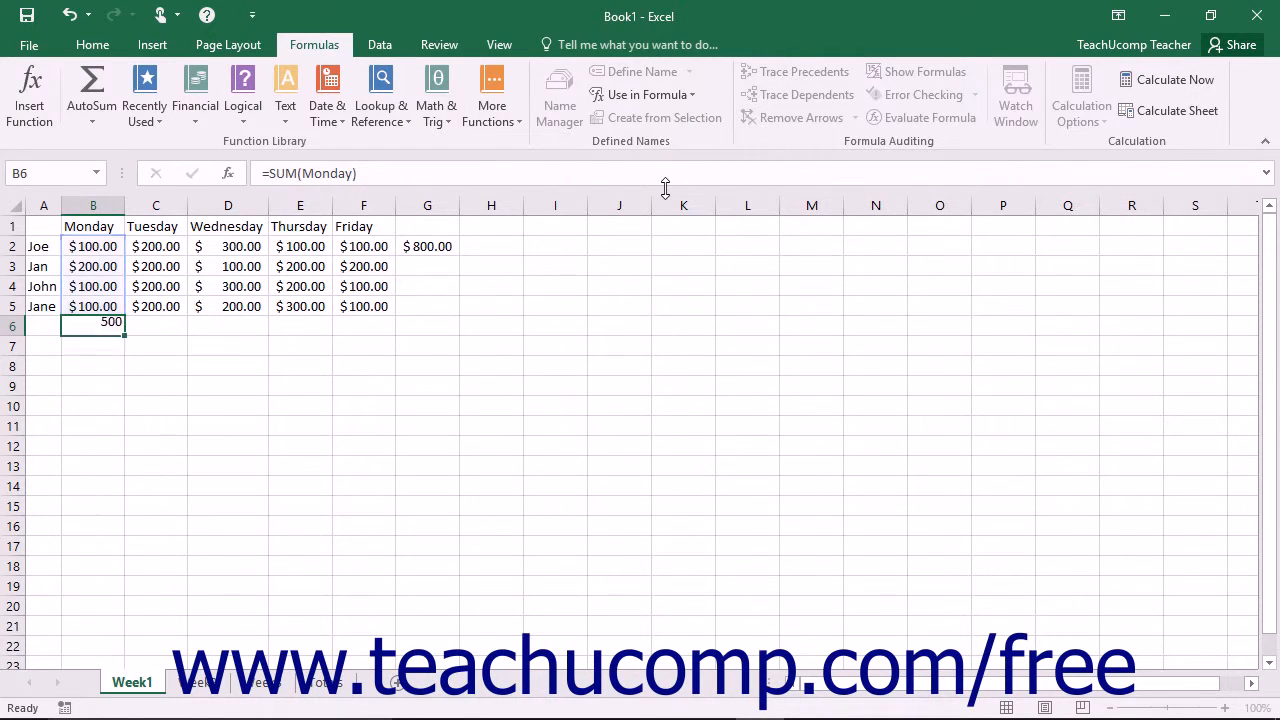
key("Return")
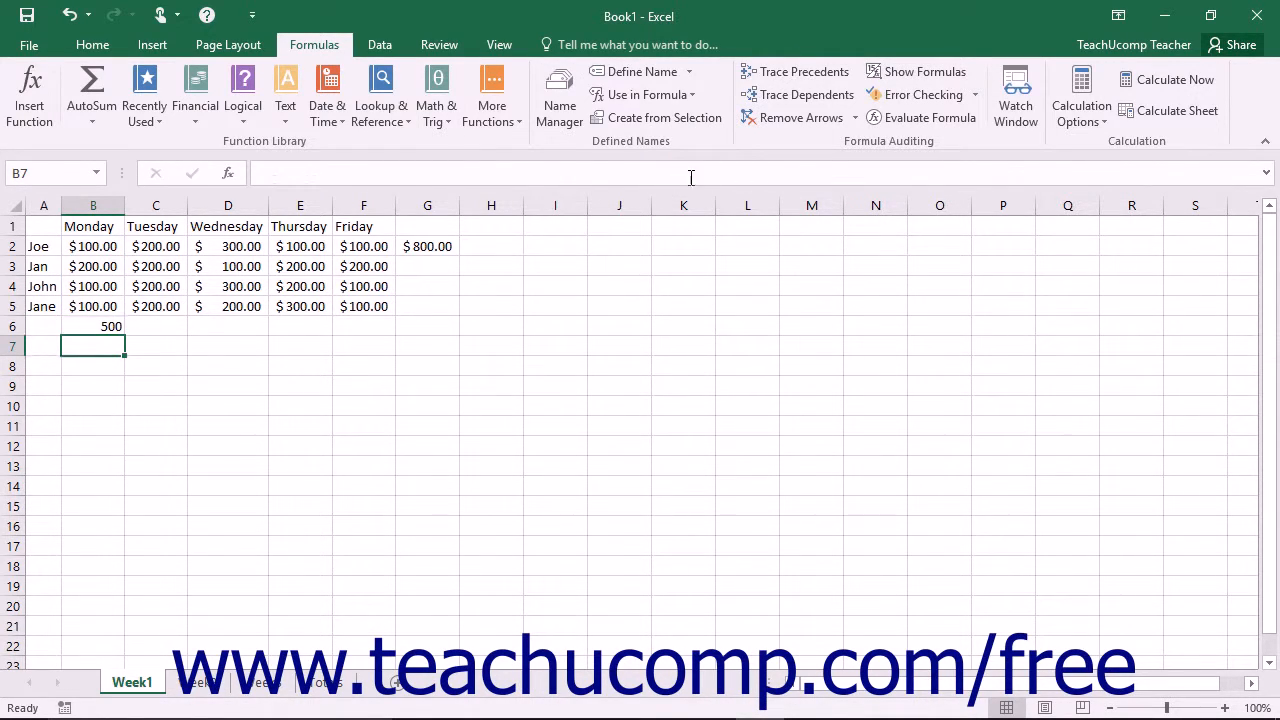
Select Joe's $800.00 total in G2 and show the Define Name options
left_click(428, 246)
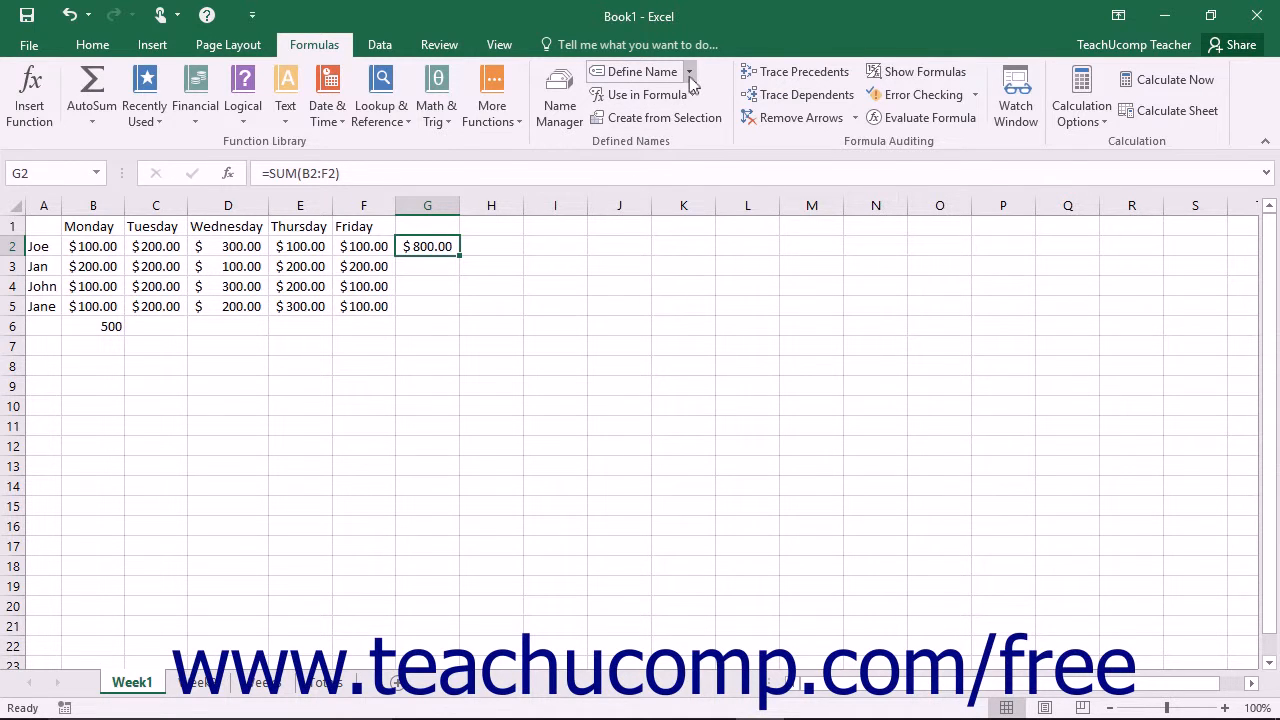
mouse_move(636, 72)
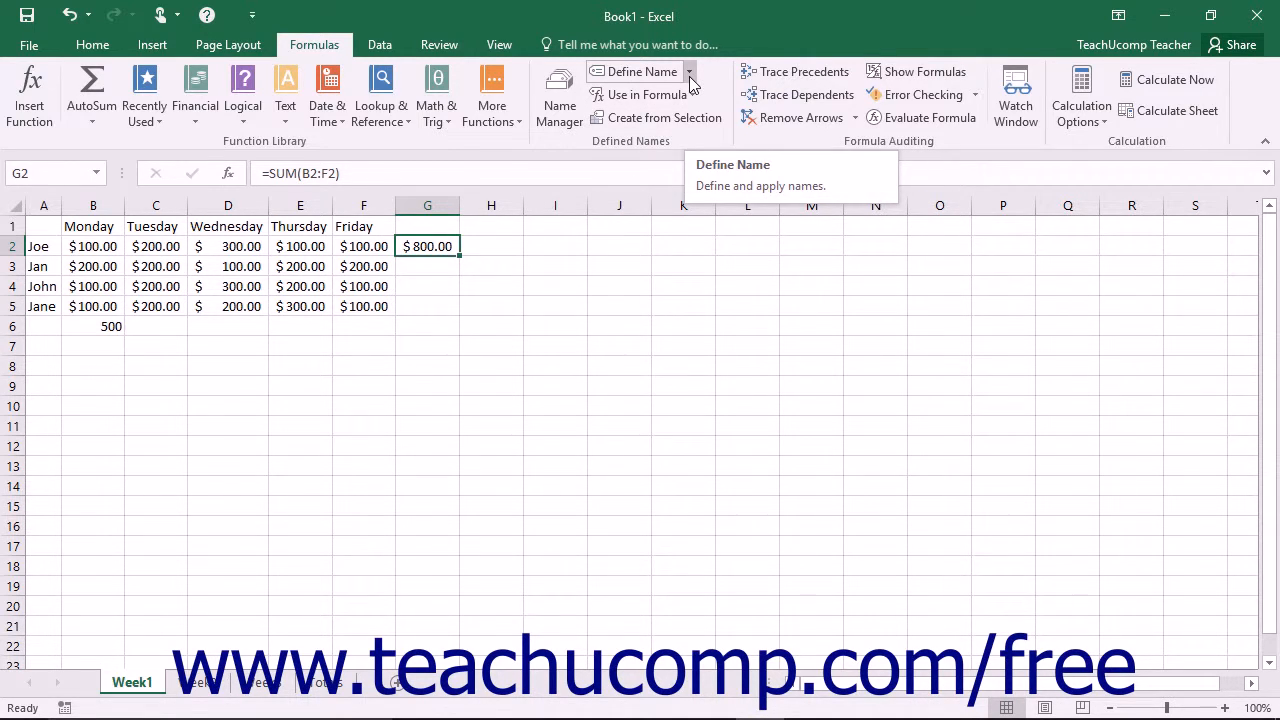
left_click(688, 72)
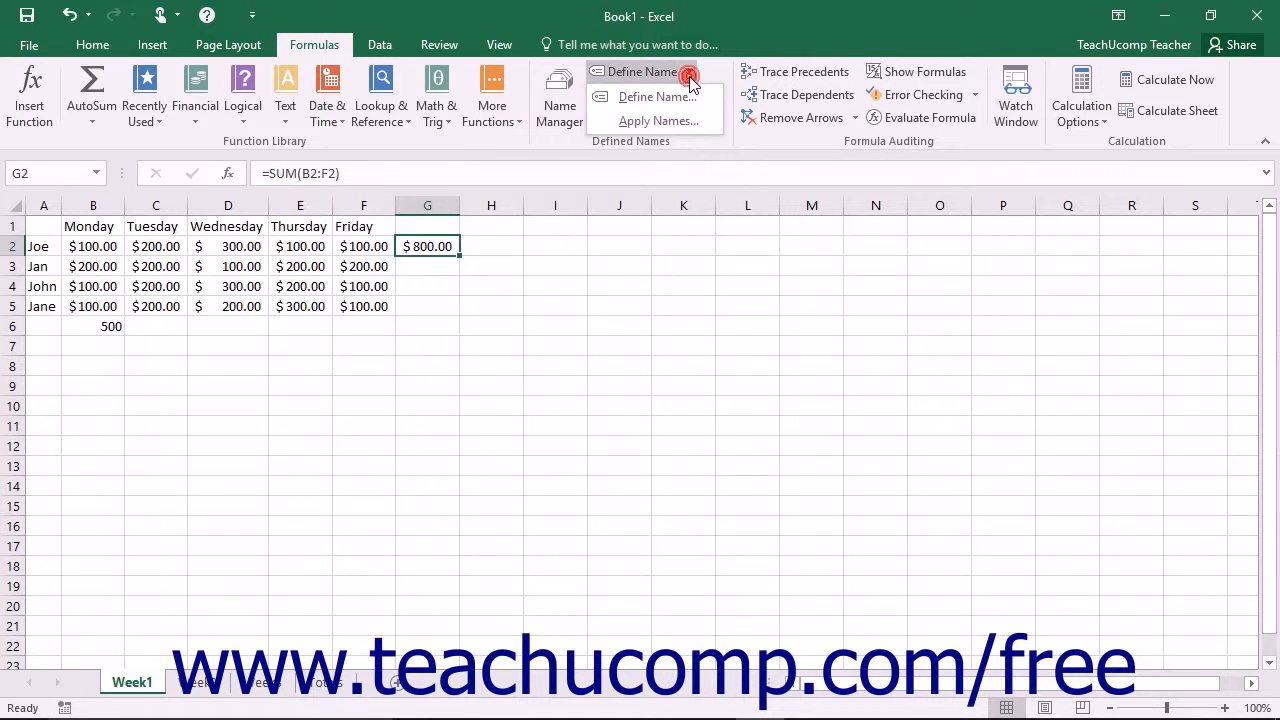
mouse_move(658, 122)
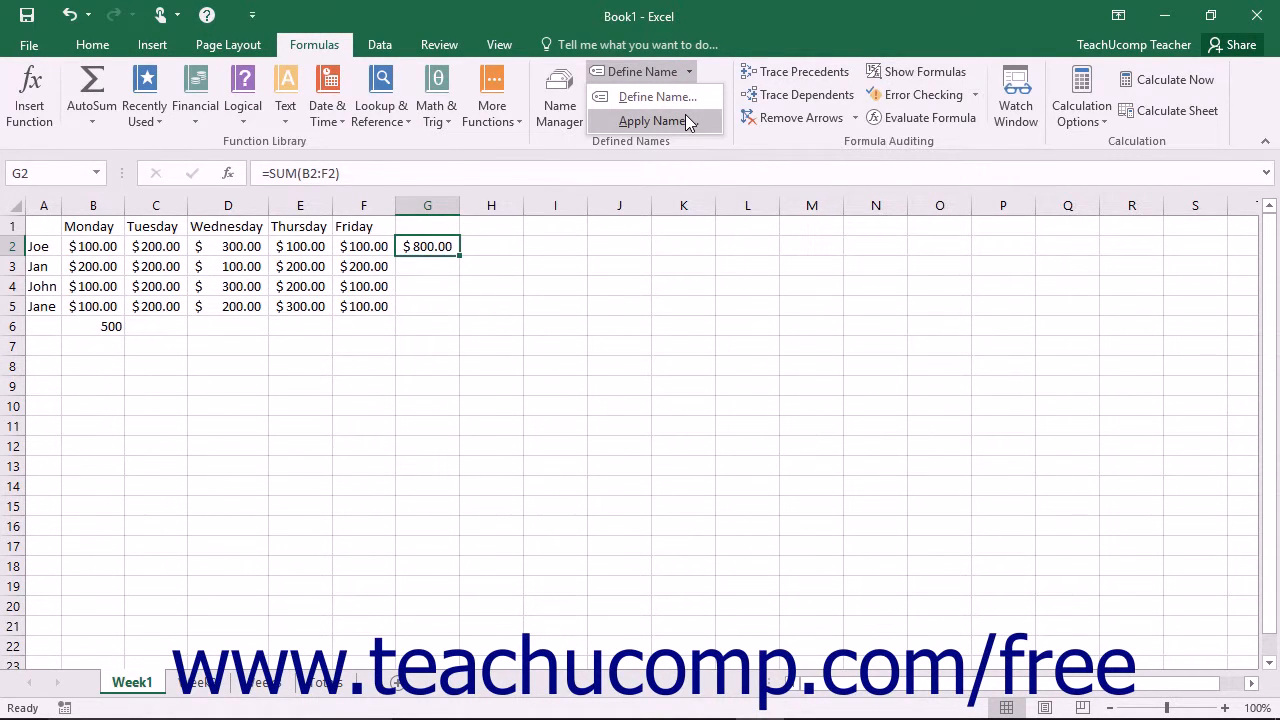
Apply only the JoeWK1 name so G2 reads =SUM(JoeWK1), still $800.00
left_click(652, 120)
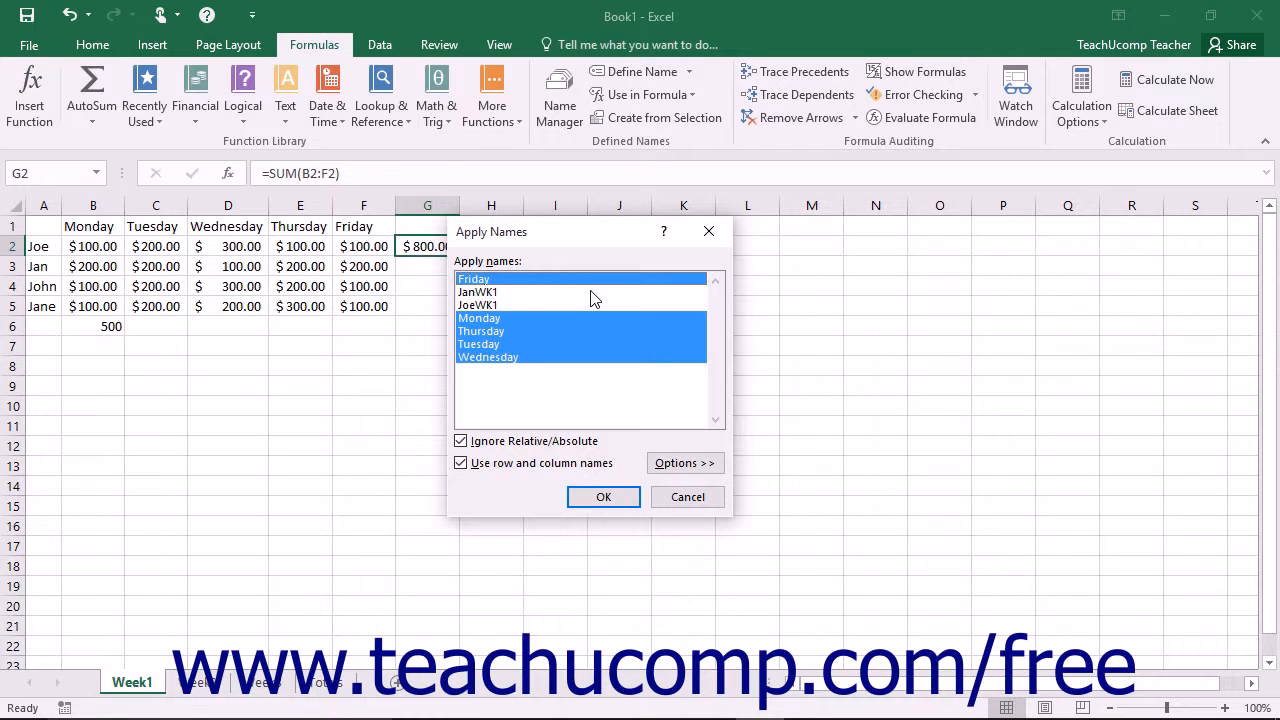
mouse_move(564, 344)
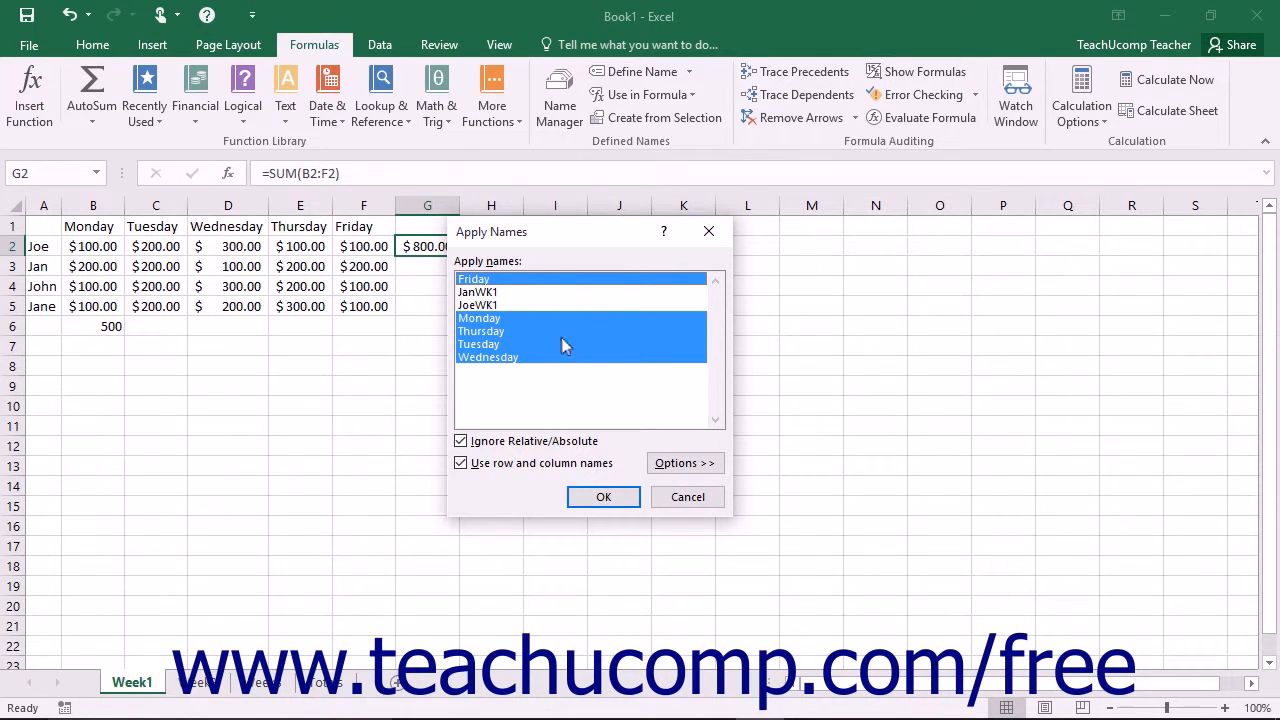
mouse_move(512, 328)
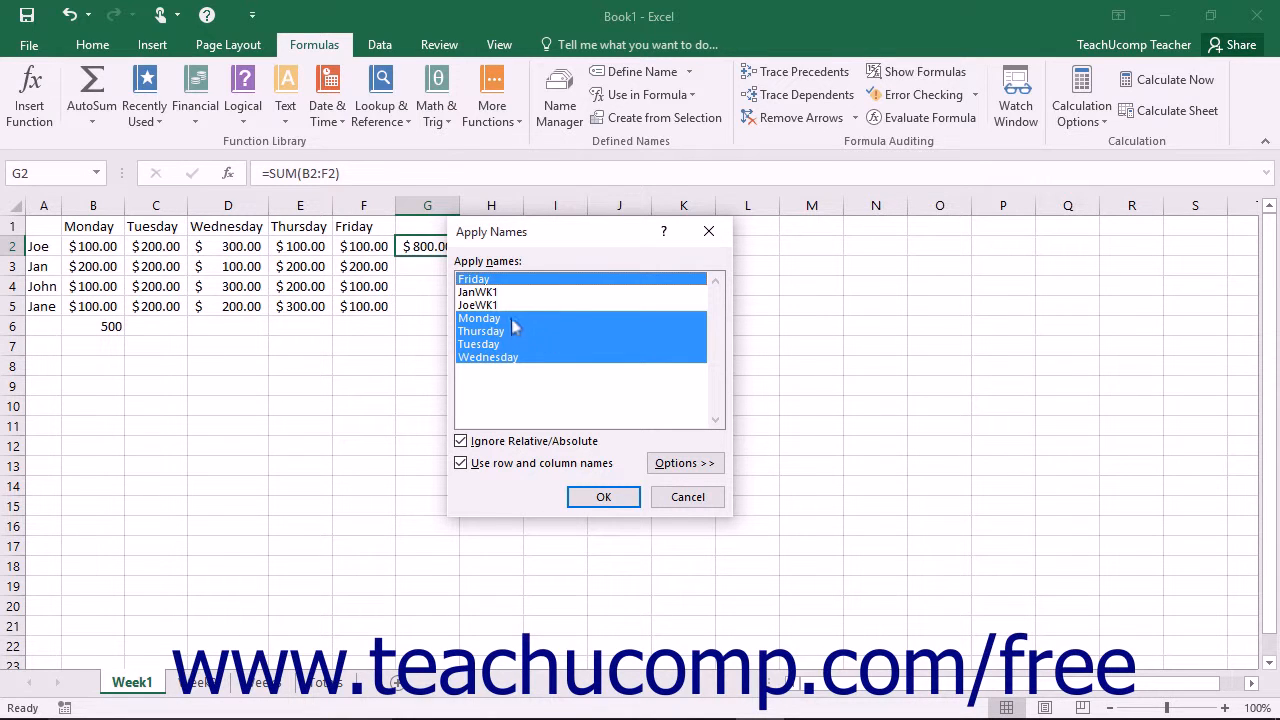
left_click(490, 304)
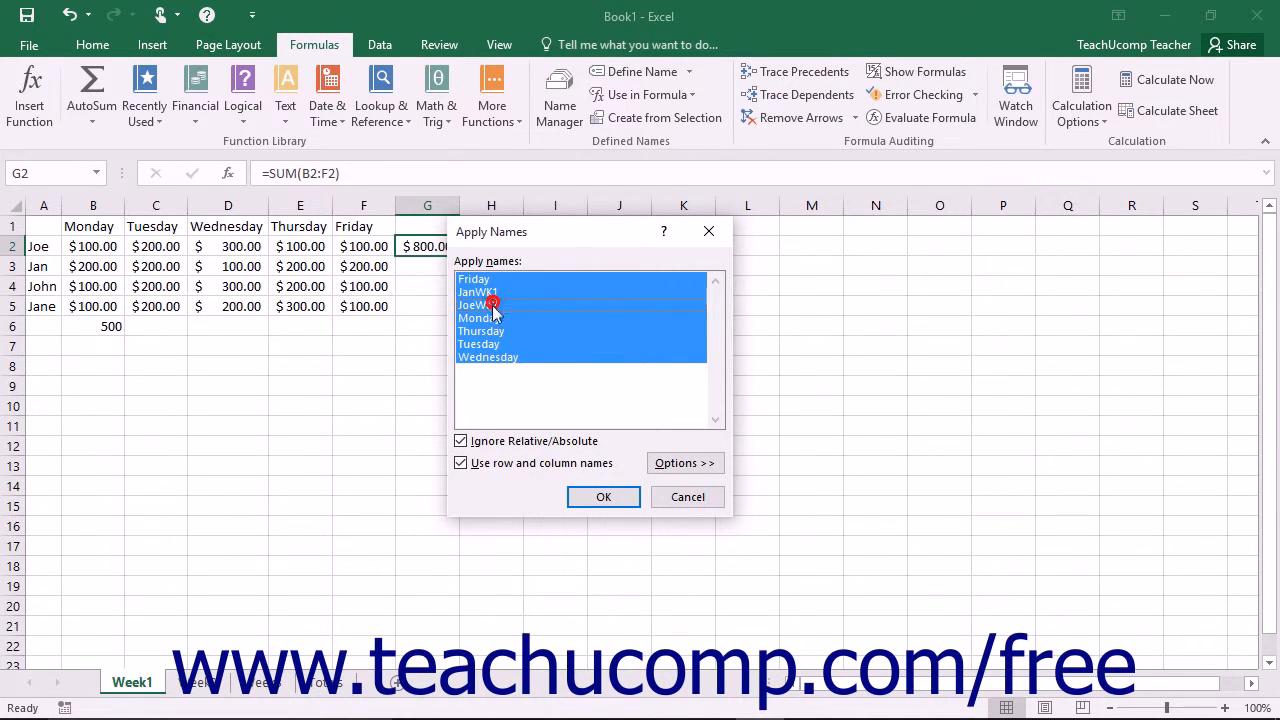
left_click(480, 344)
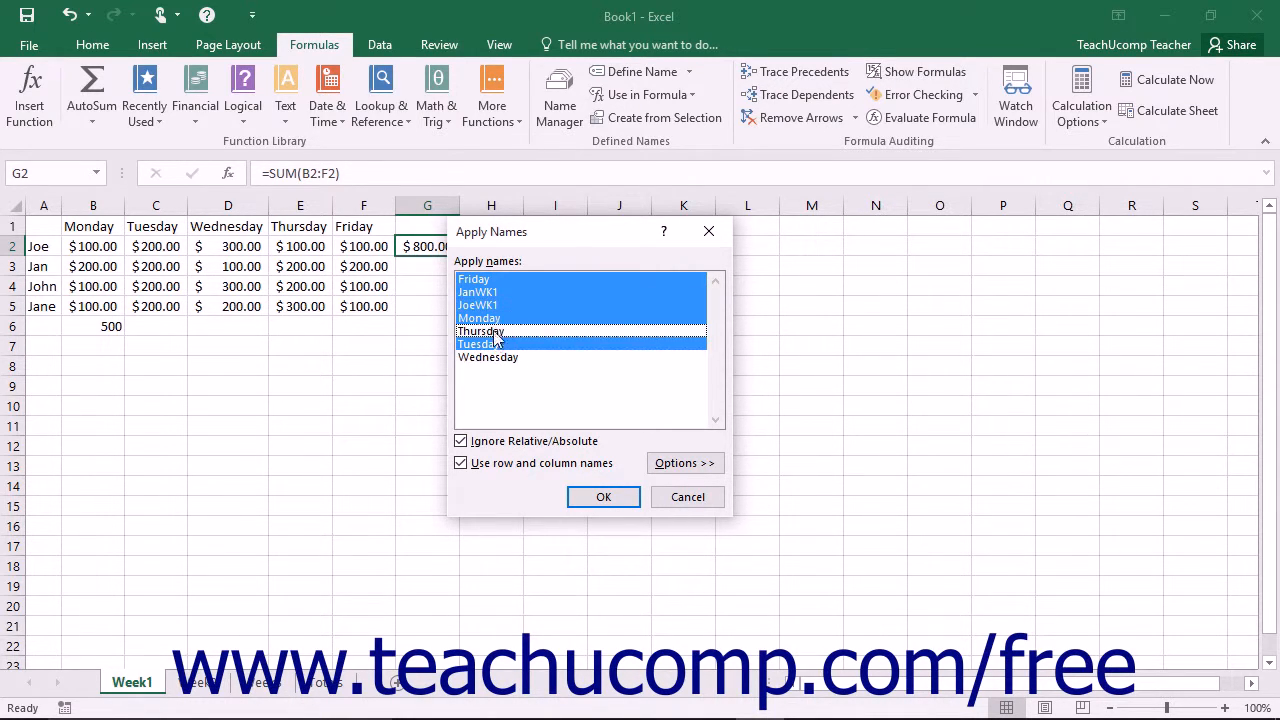
left_click(472, 280)
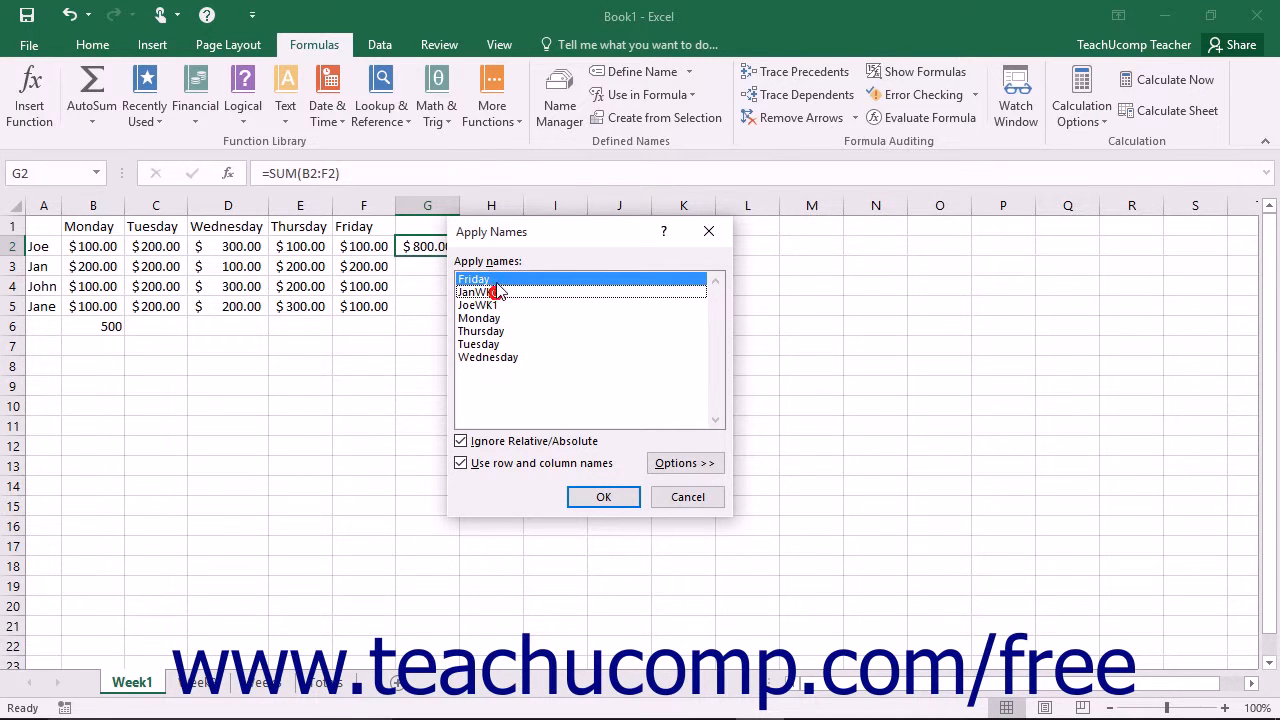
left_click(480, 304)
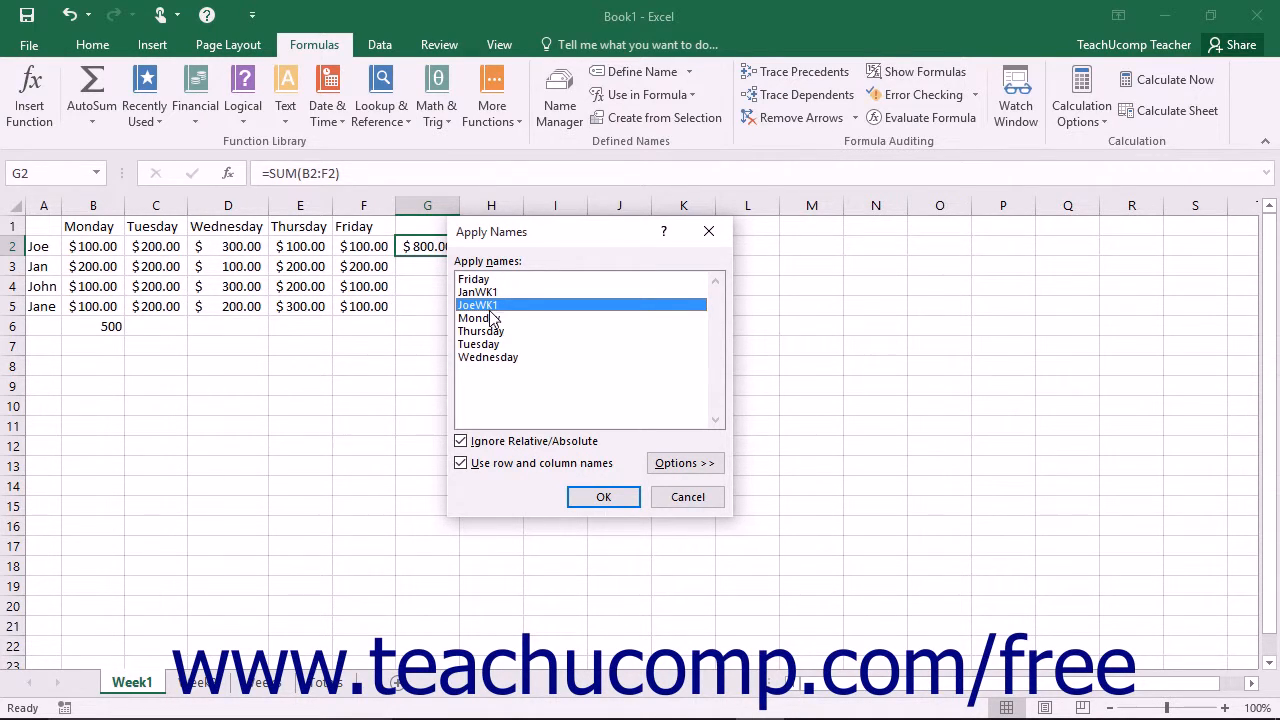
mouse_move(604, 496)
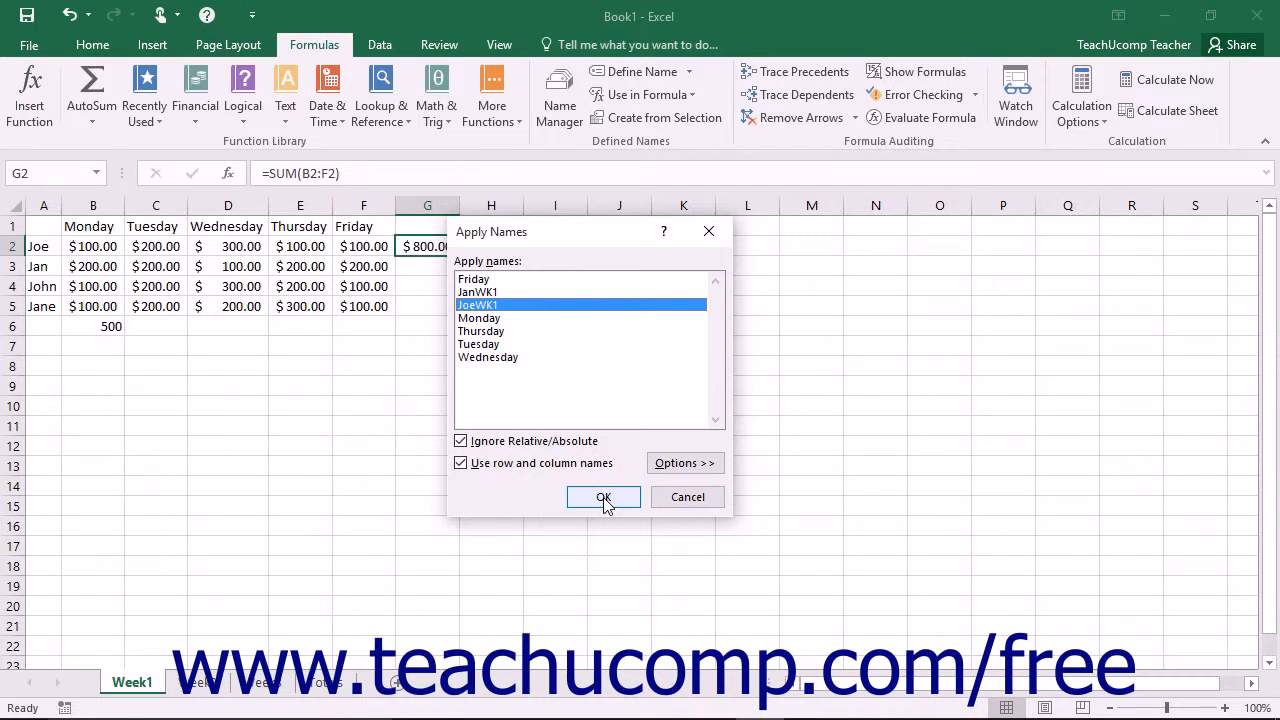
left_click(604, 496)
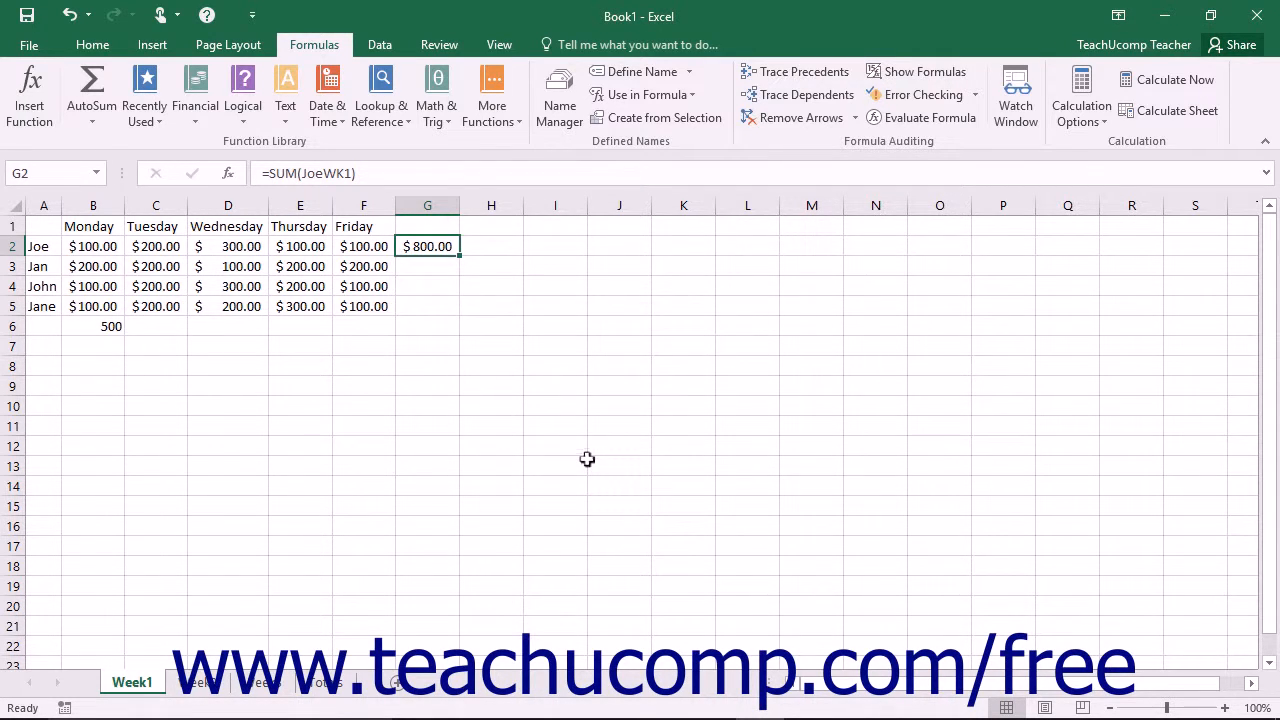